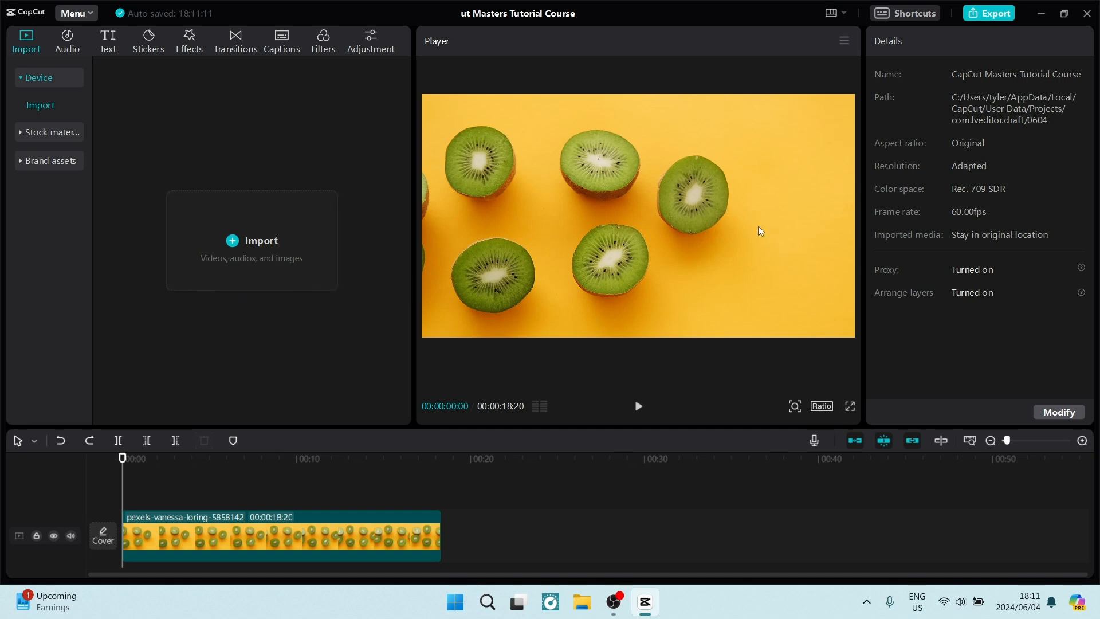
mouse_move(926, 161)
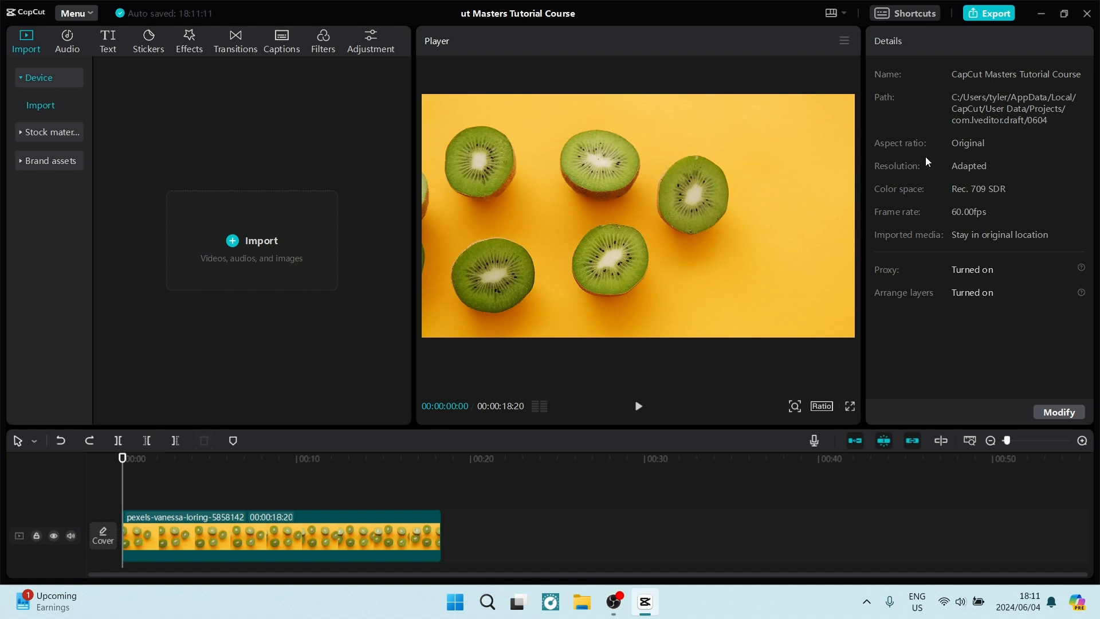
mouse_move(973, 177)
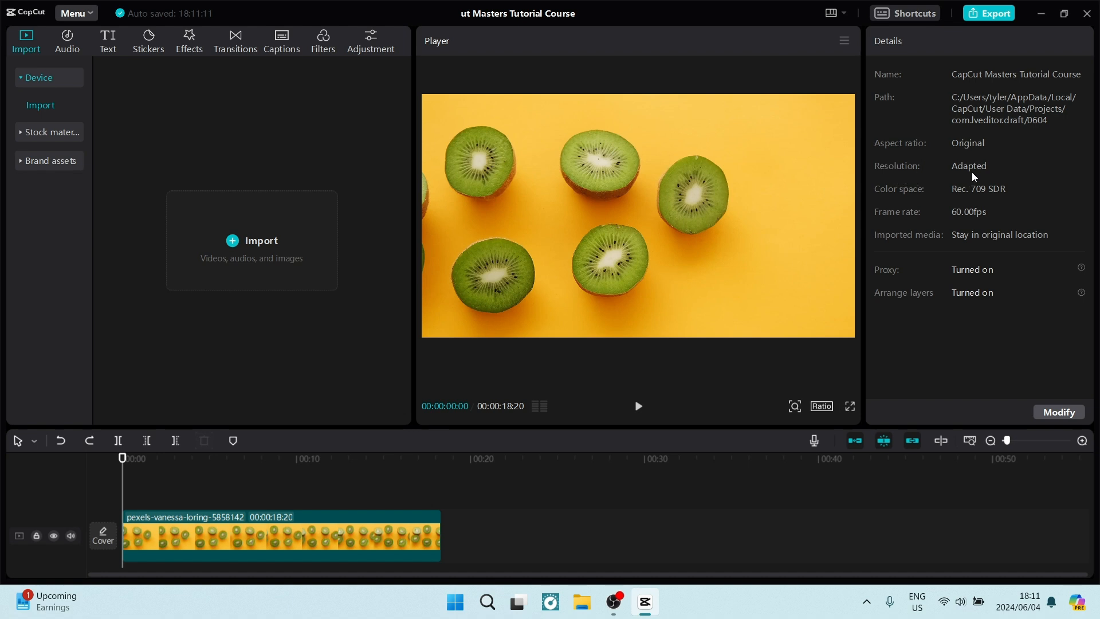
mouse_move(973, 209)
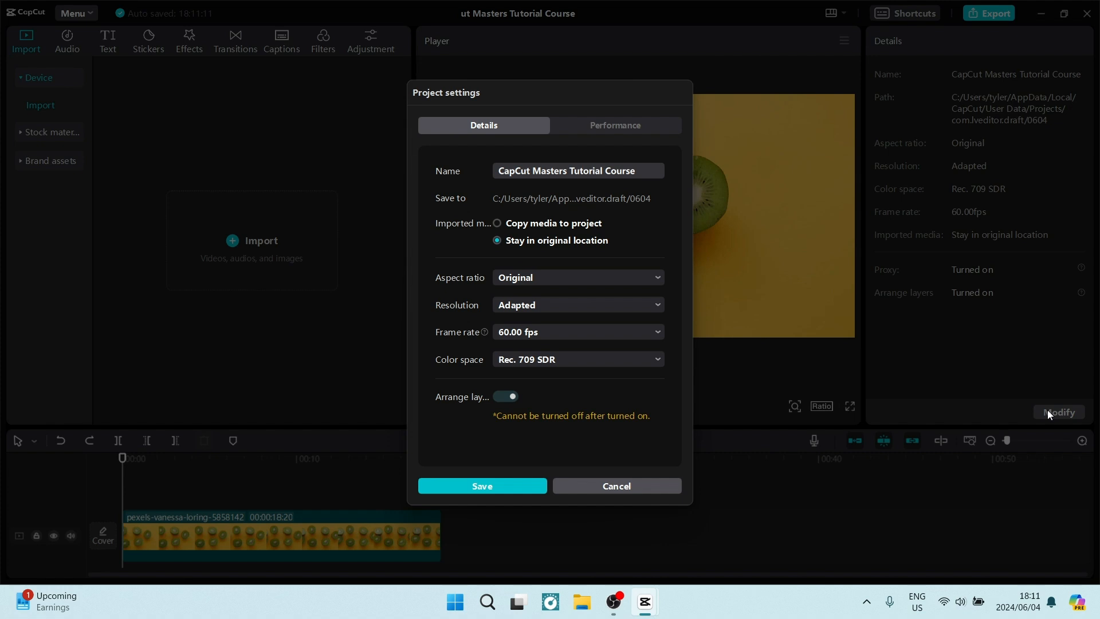
mouse_move(632, 378)
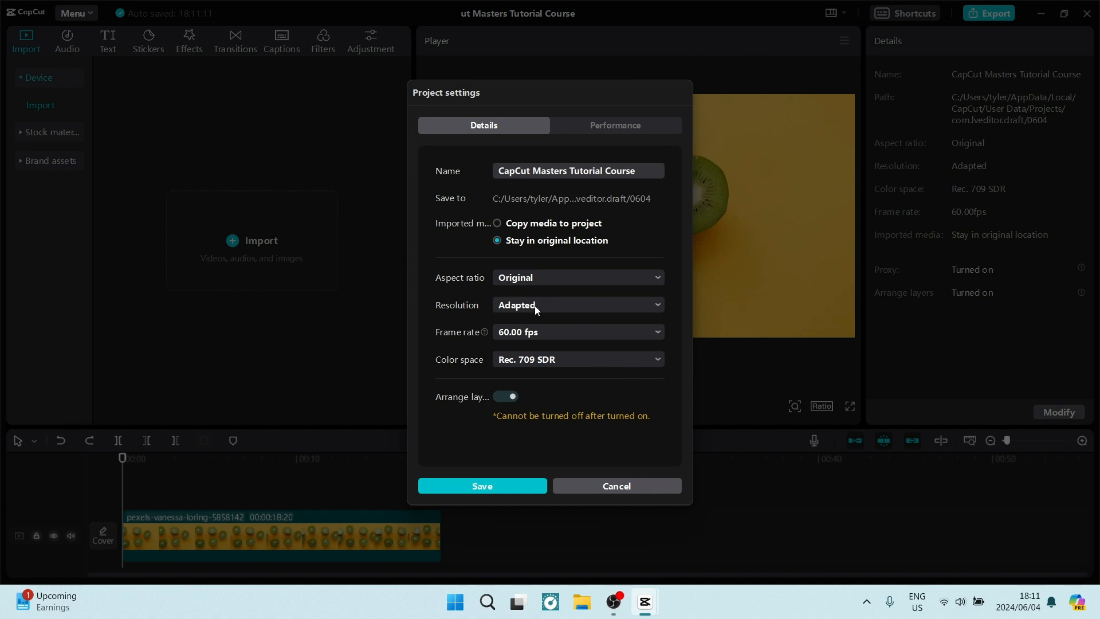
Step: Switch the project resolution from Adapted to Custom in project settings
click(577, 304)
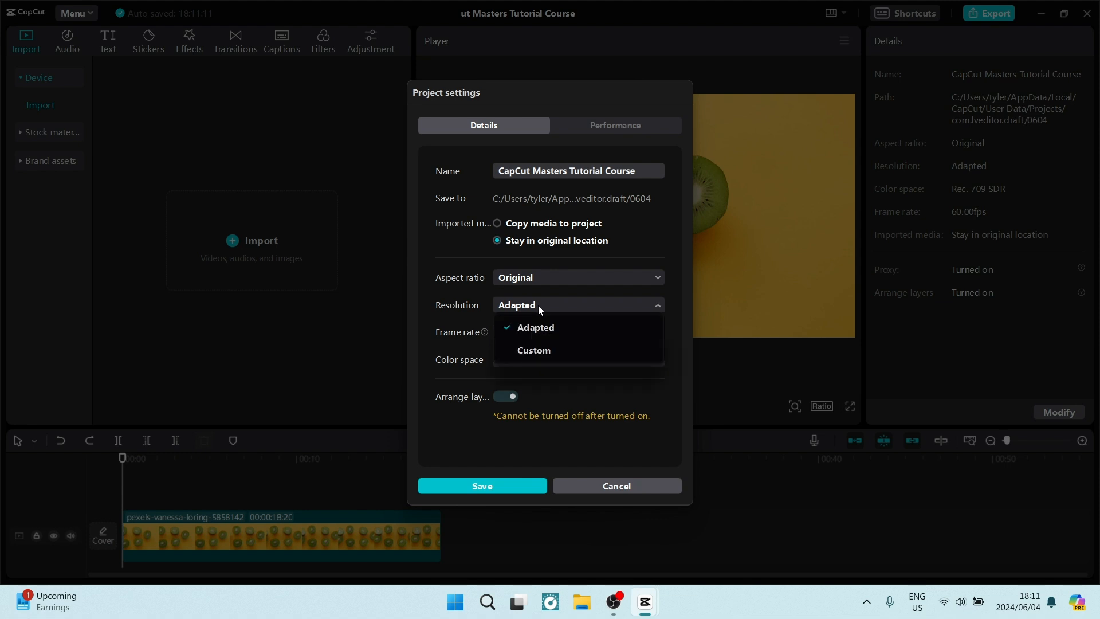
click(533, 350)
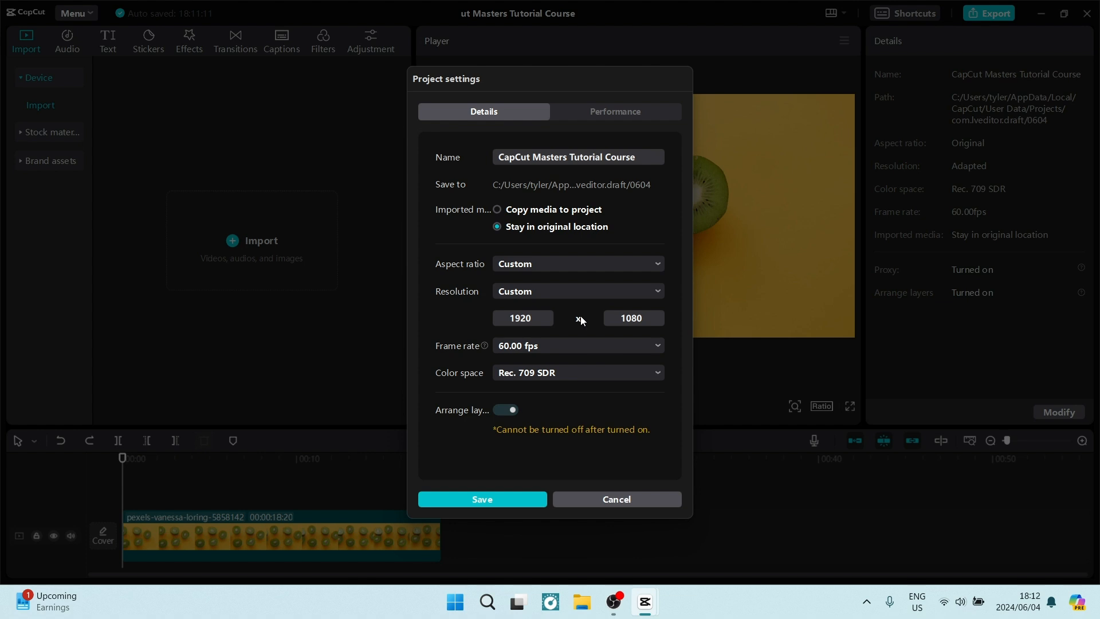
mouse_move(541, 319)
text(1100)
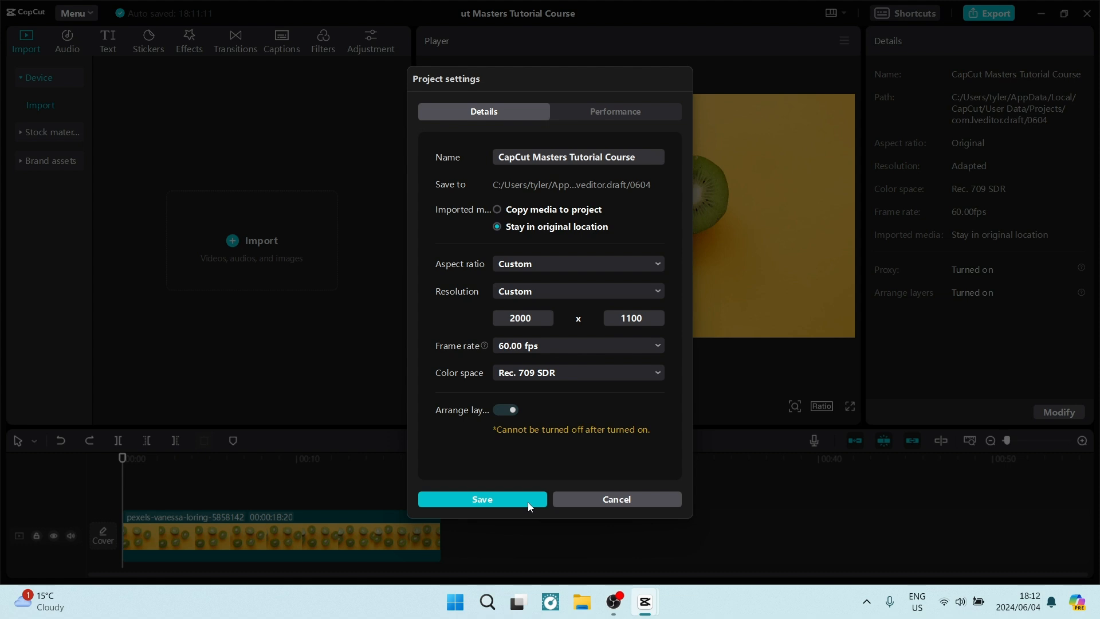
Step: Save the project settings with the custom 2000x1100 resolution
click(482, 499)
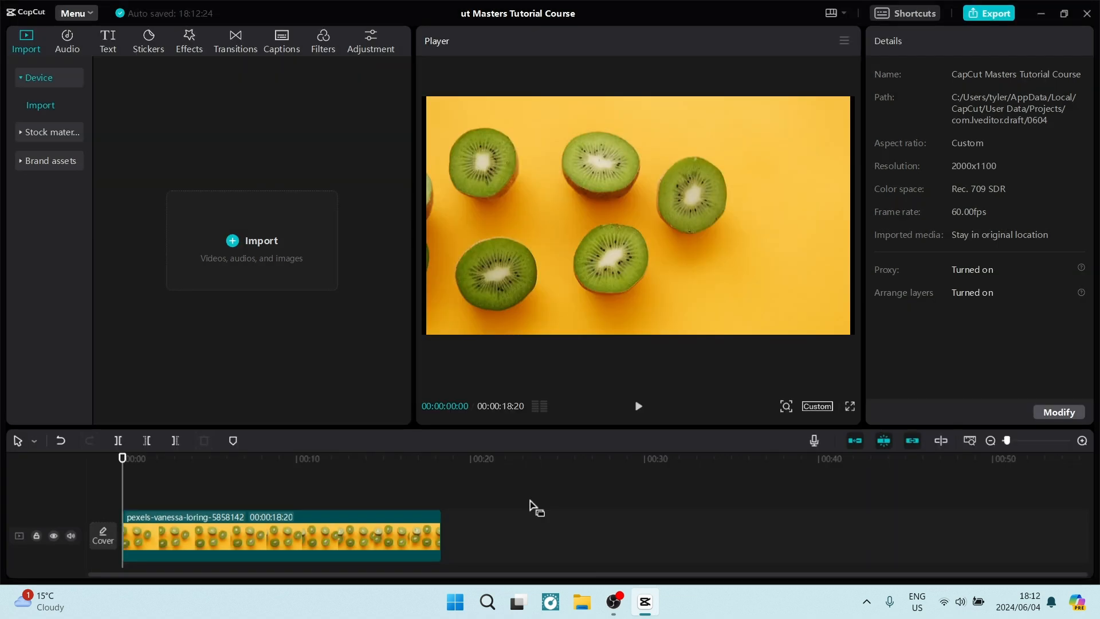
mouse_move(598, 400)
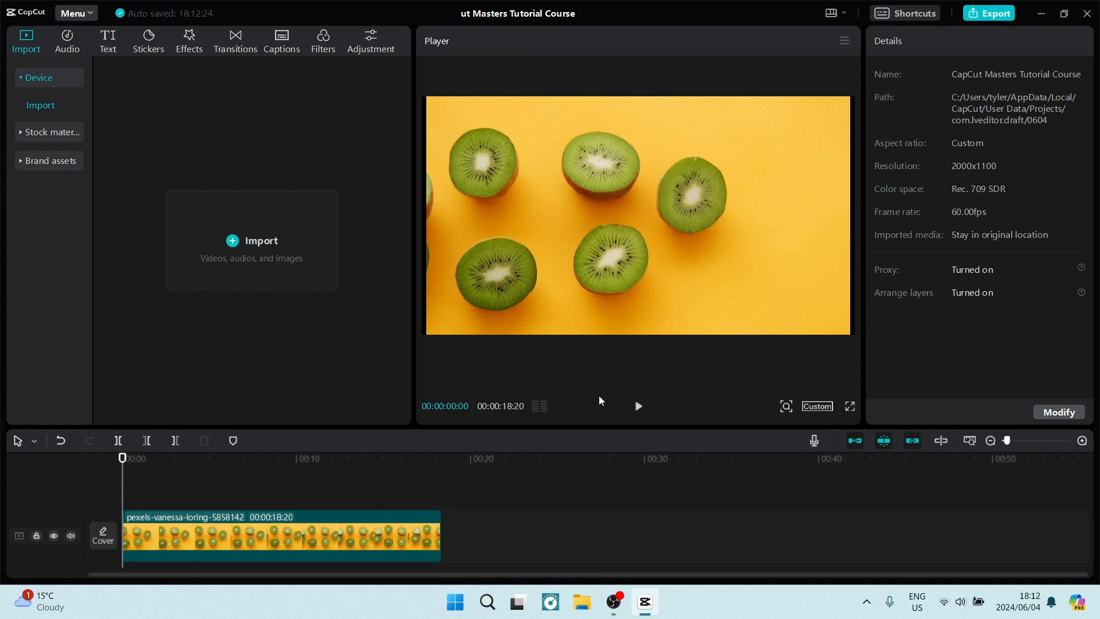
mouse_move(585, 279)
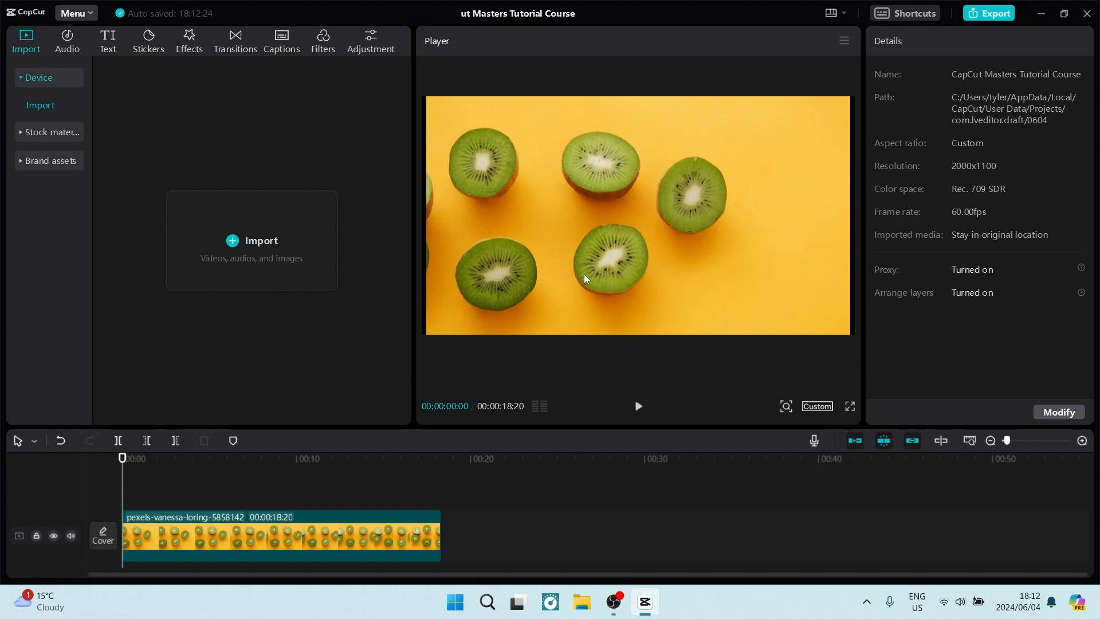
mouse_move(892, 51)
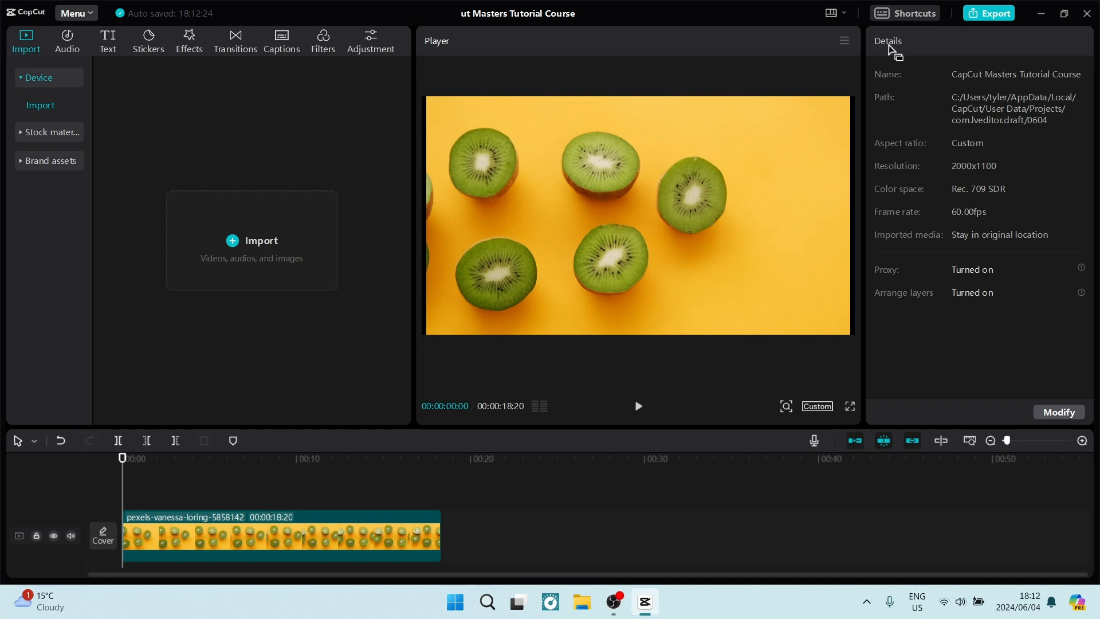
mouse_move(885, 172)
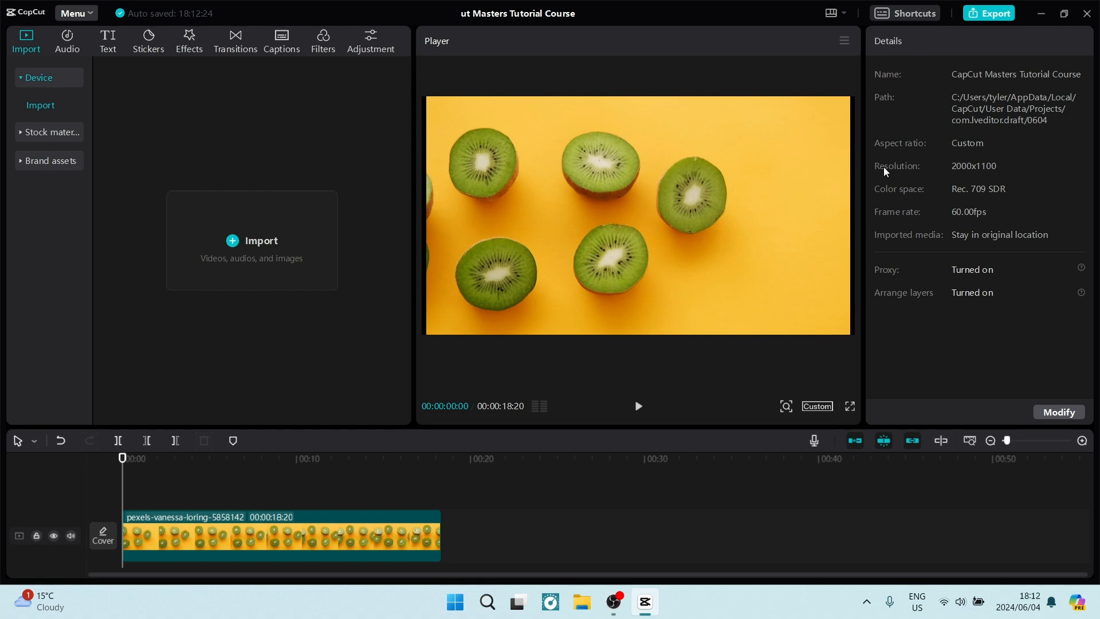
mouse_move(969, 178)
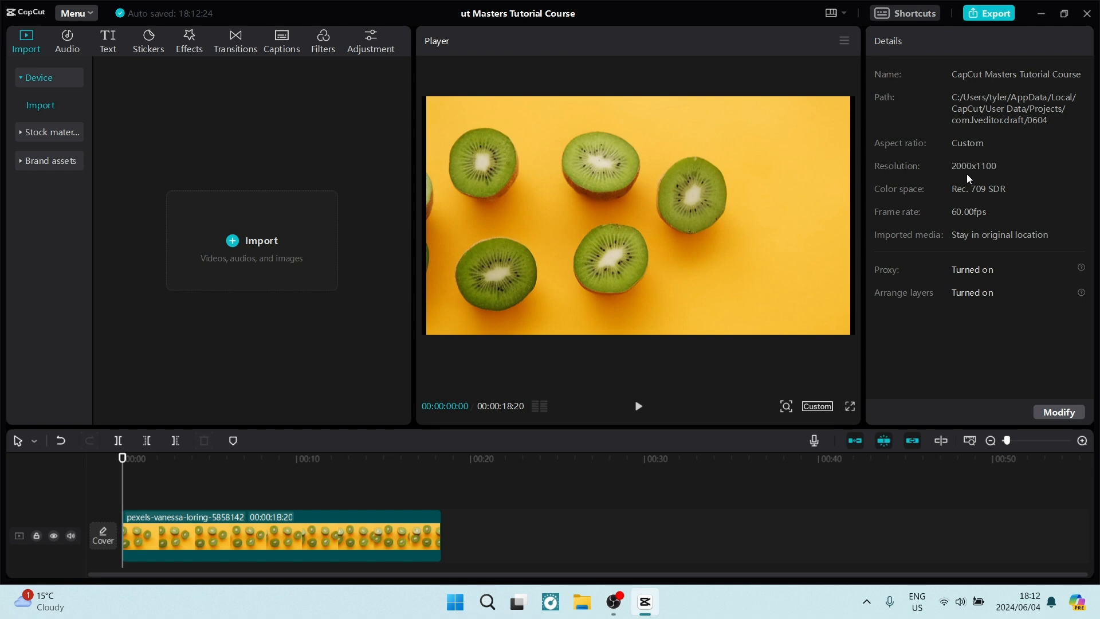
mouse_move(988, 174)
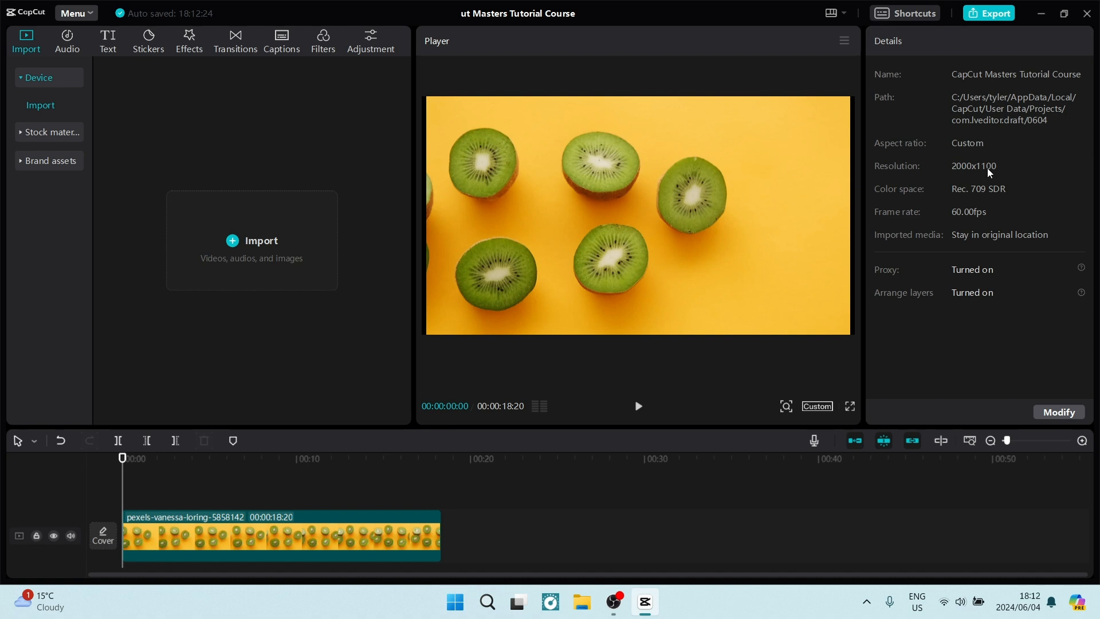
mouse_move(1015, 151)
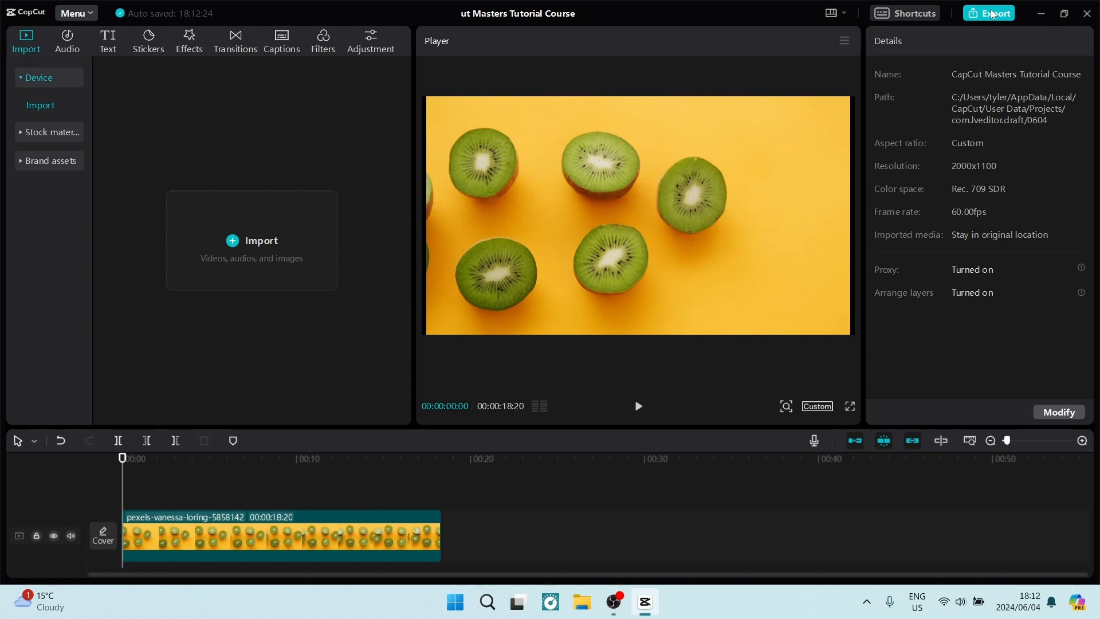
click(989, 12)
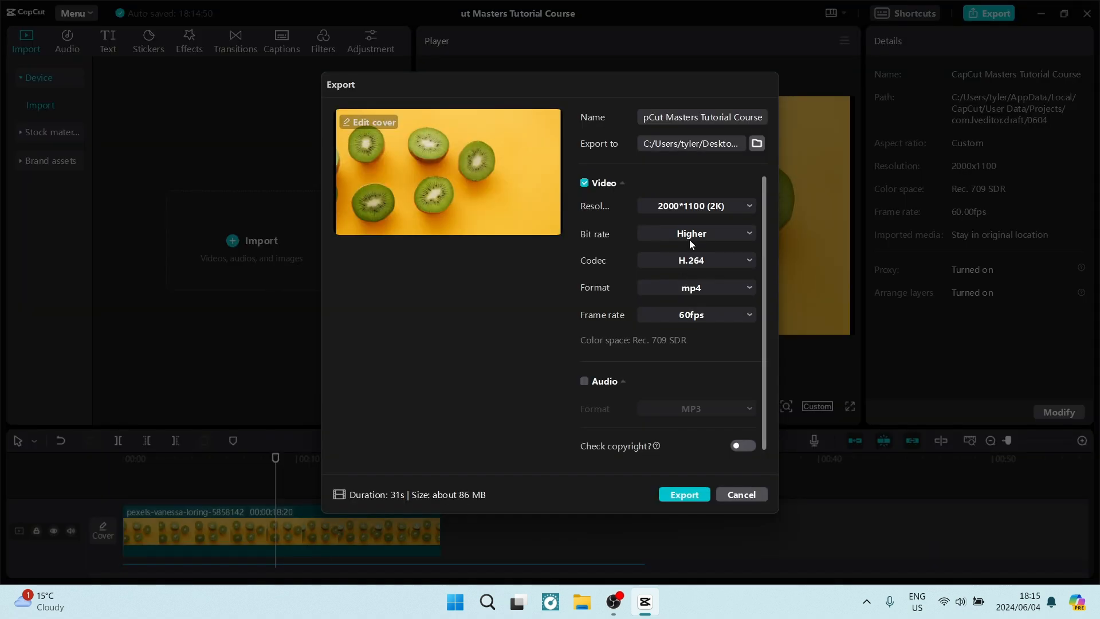
mouse_move(668, 247)
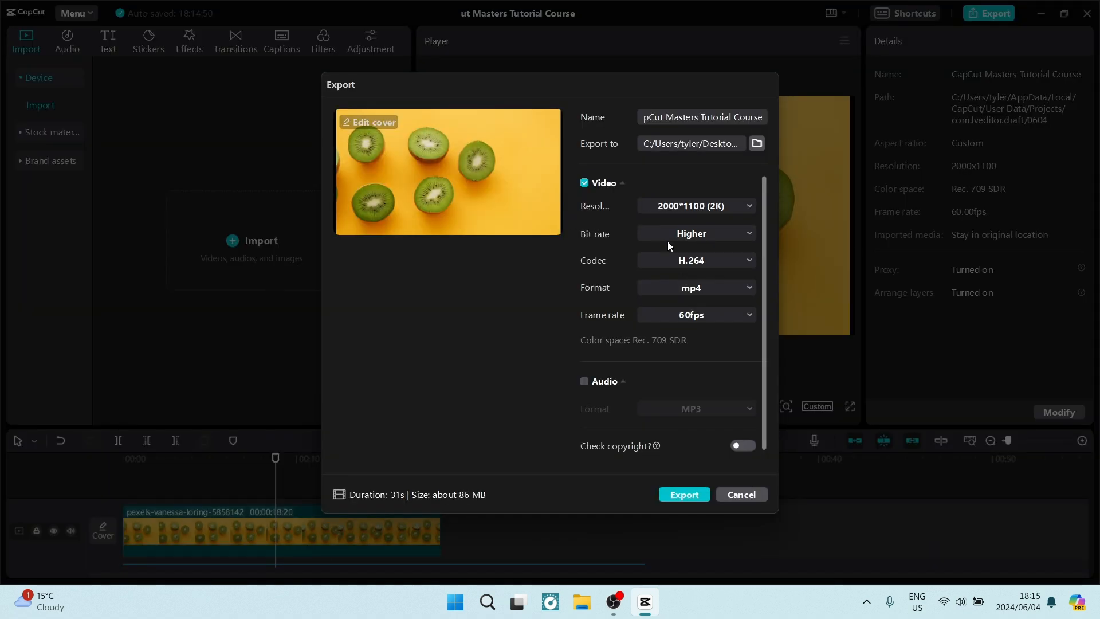
mouse_move(841, 174)
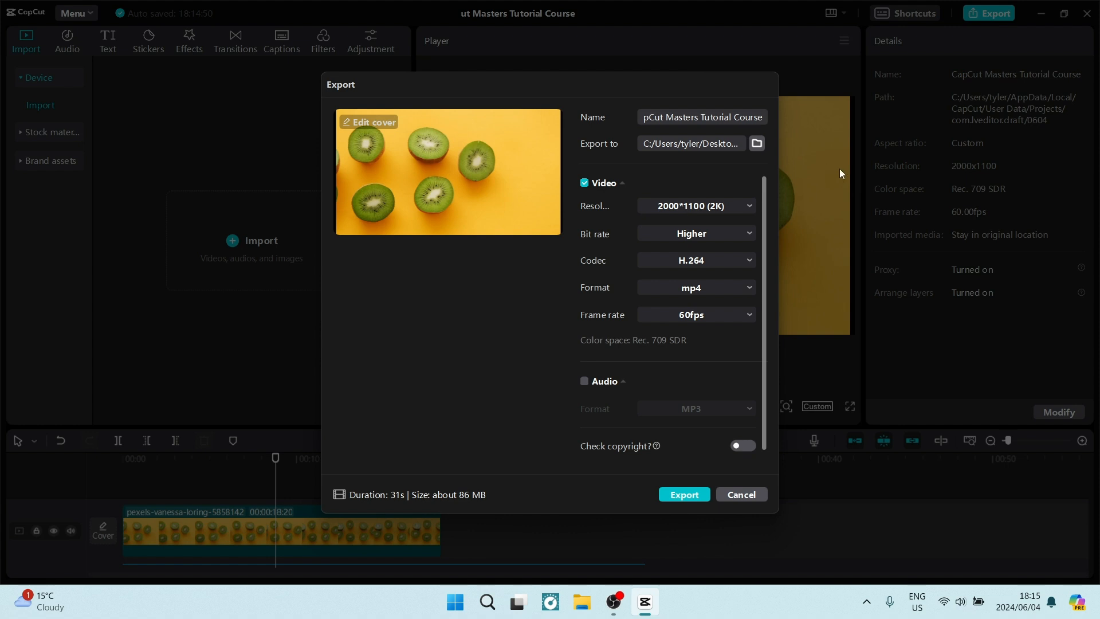
mouse_move(925, 177)
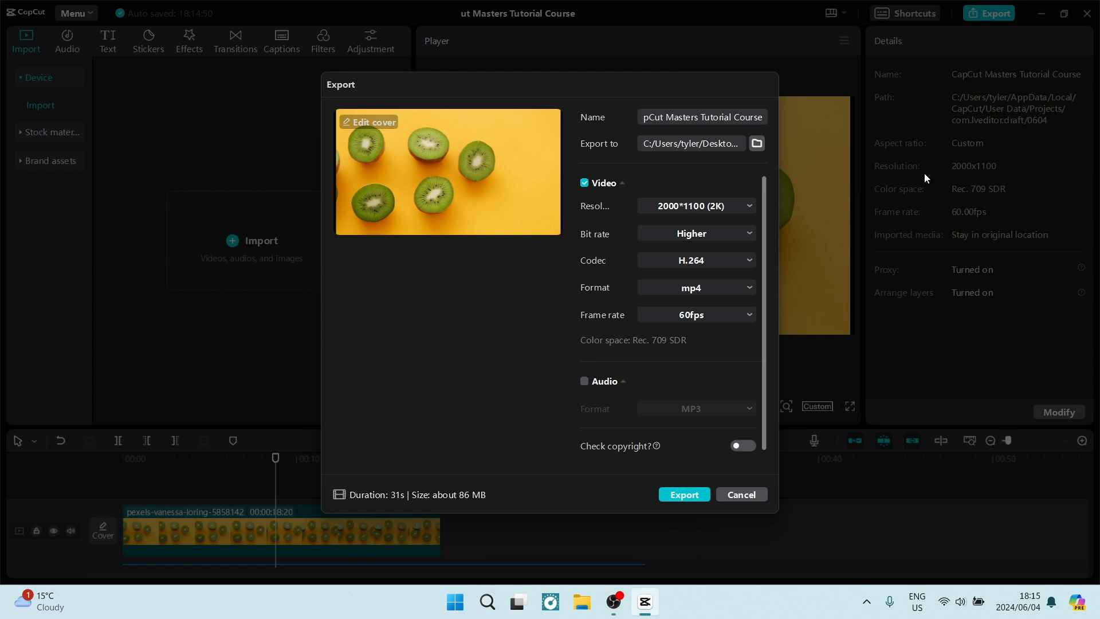
mouse_move(625, 216)
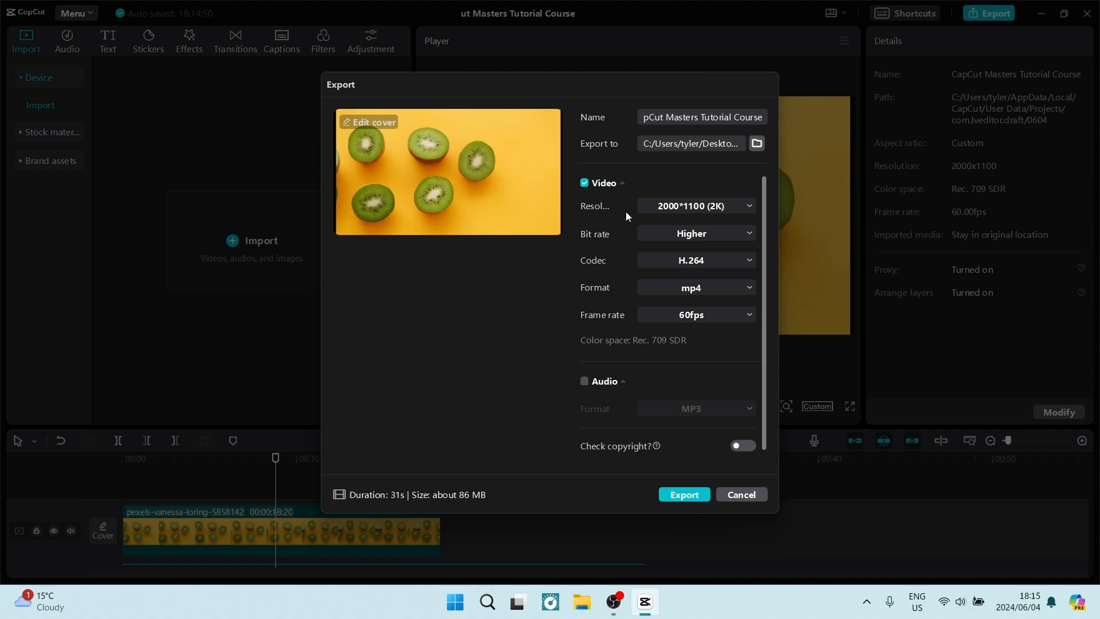
click(741, 494)
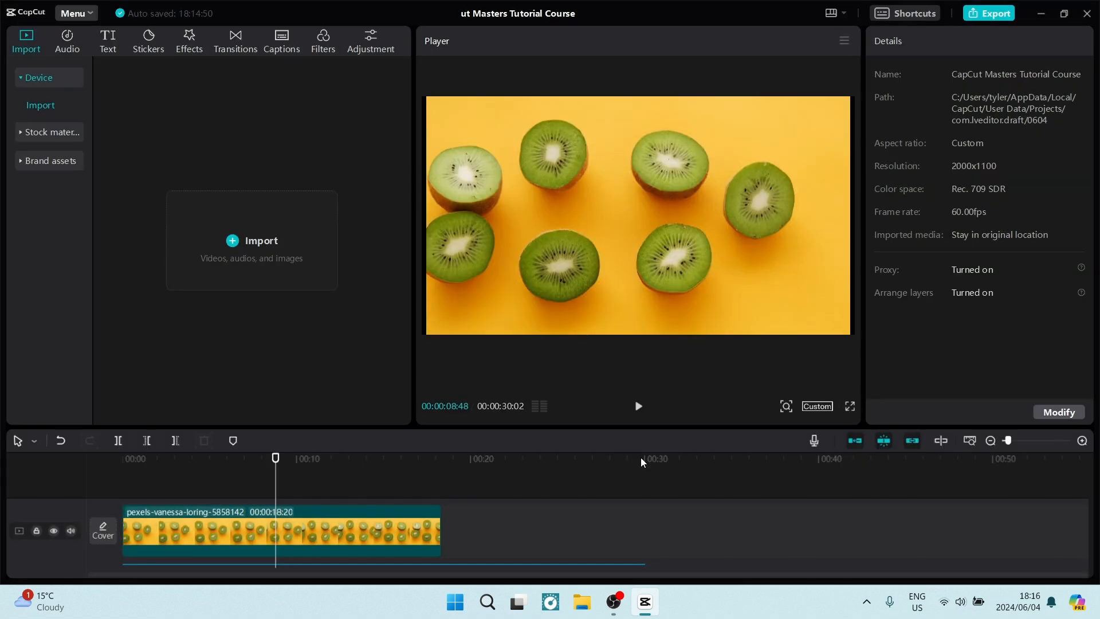